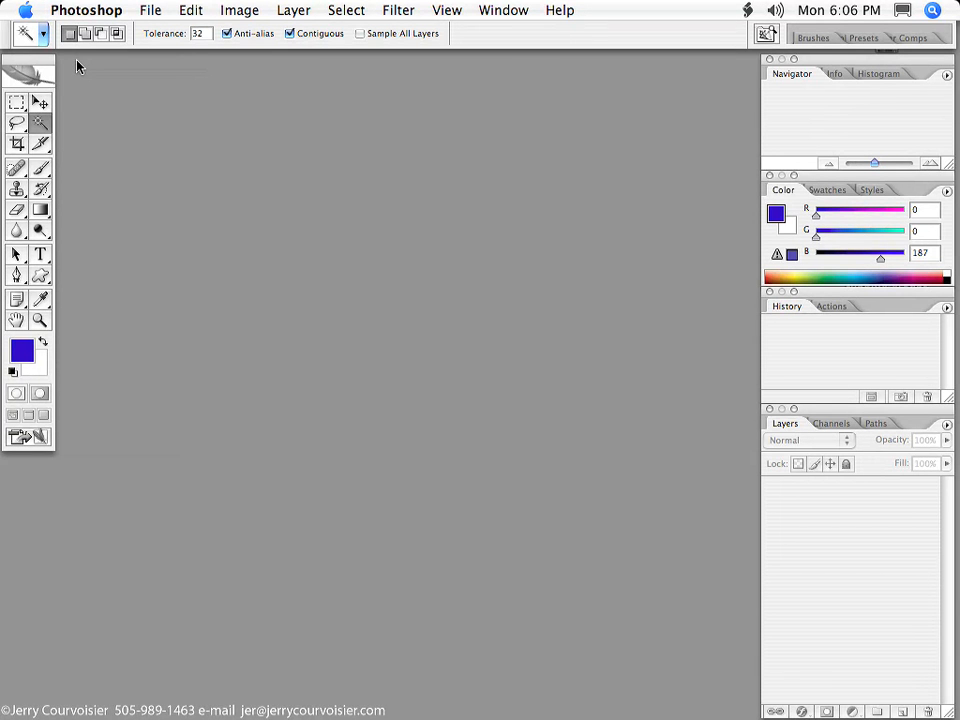
{"action": "mouse_move", "coordinate": [473, 403]}
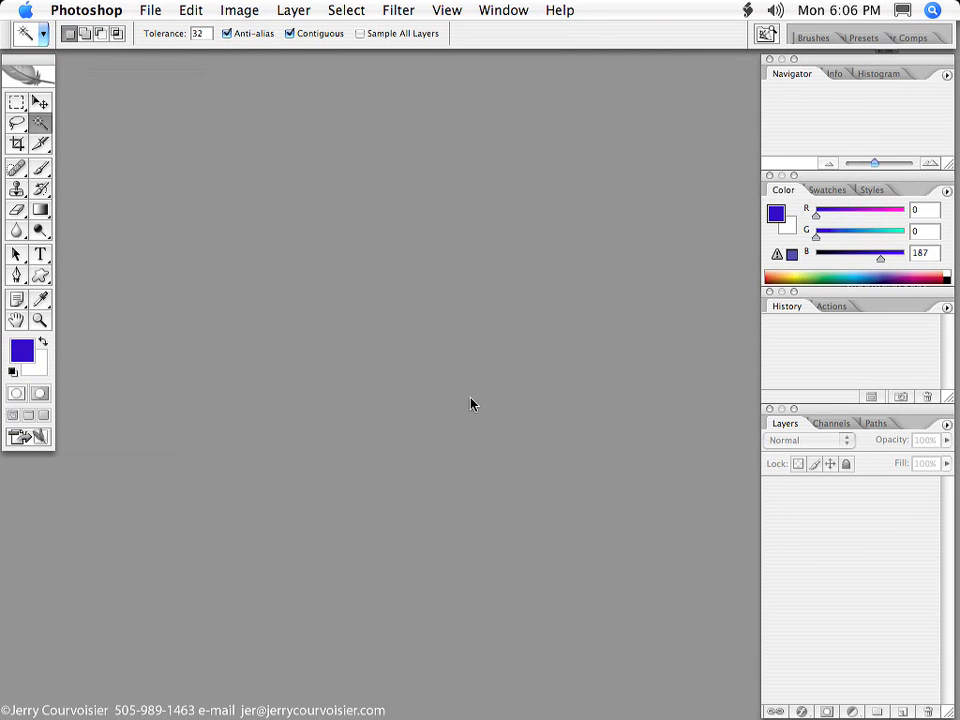
{"action": "mouse_move", "coordinate": [443, 238]}
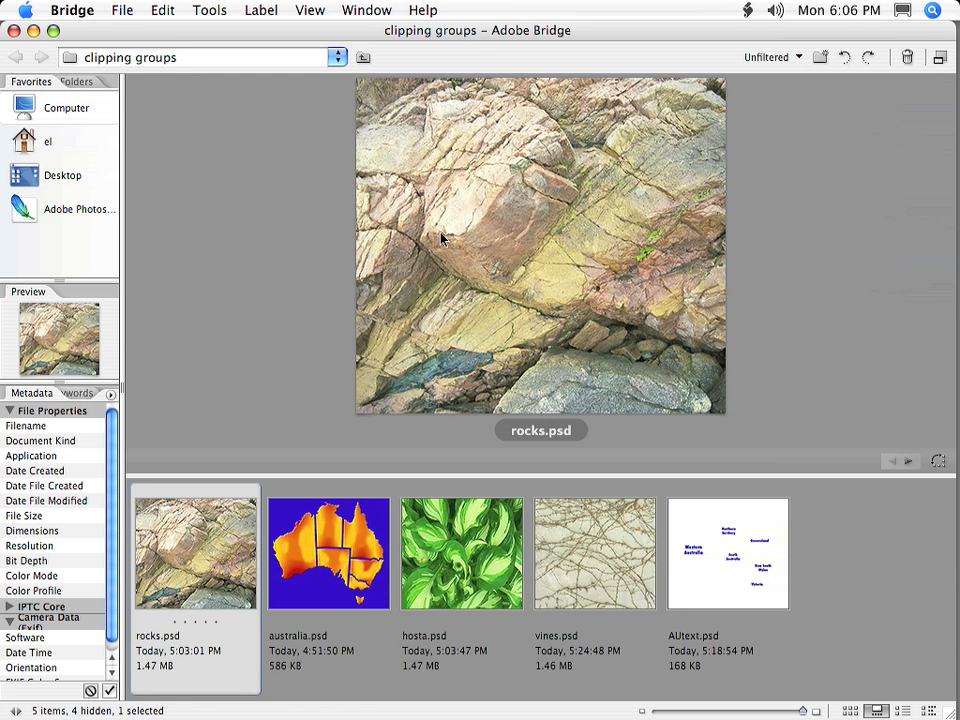
{"action": "mouse_move", "coordinate": [260, 550]}
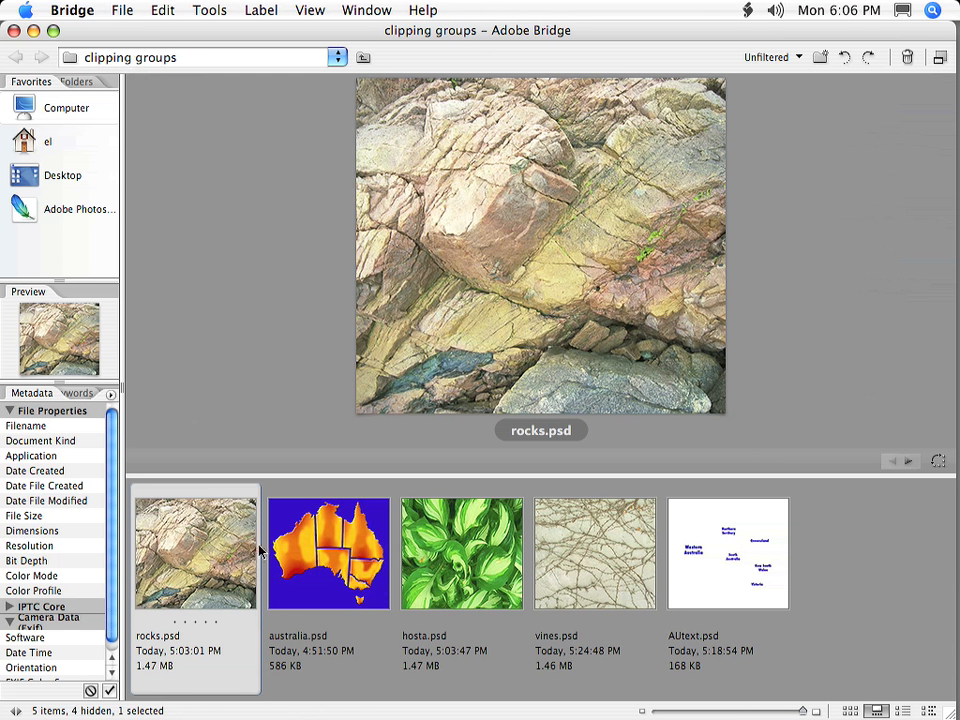
- Preview the hosta leaf, australia.psd and rocks.psd thumbnails in Bridge
{"action": "left_click", "coordinate": [461, 553]}
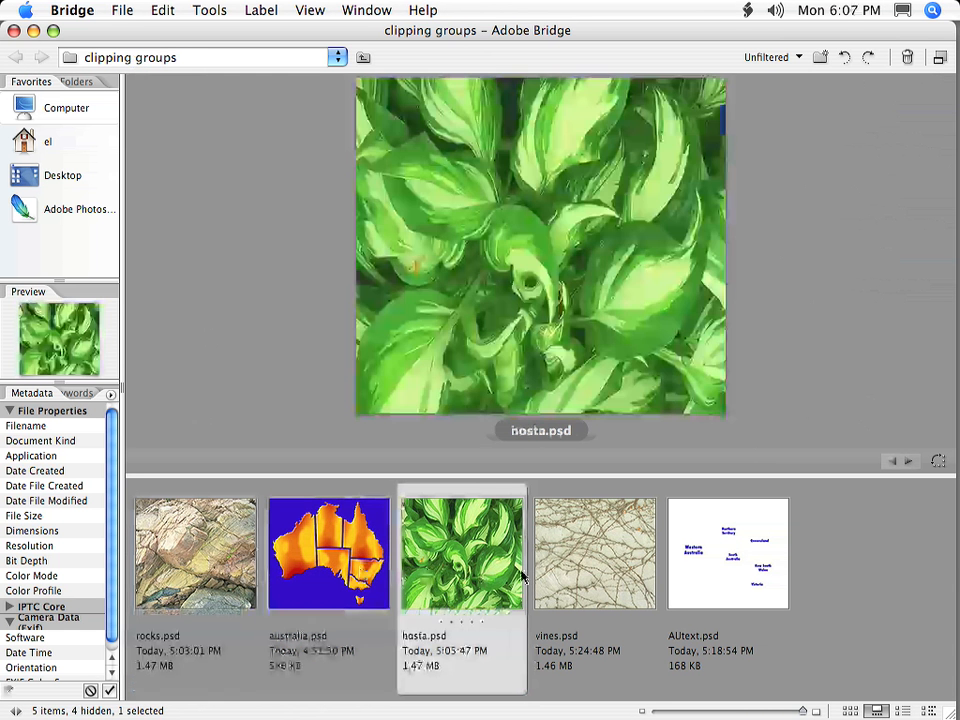
{"action": "left_click", "coordinate": [328, 553]}
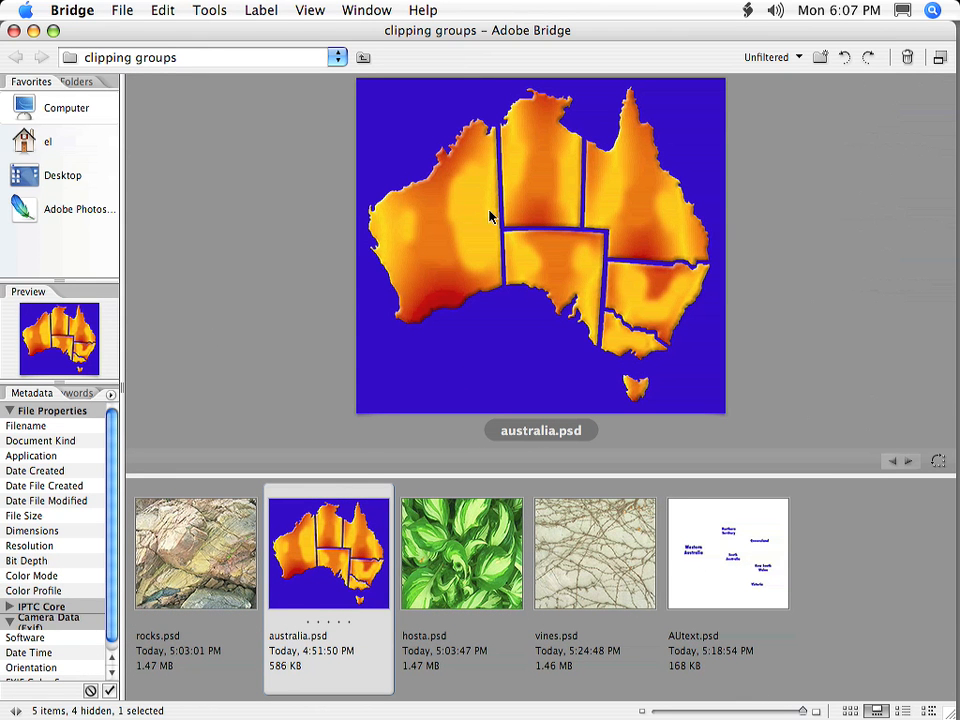
{"action": "mouse_move", "coordinate": [308, 528]}
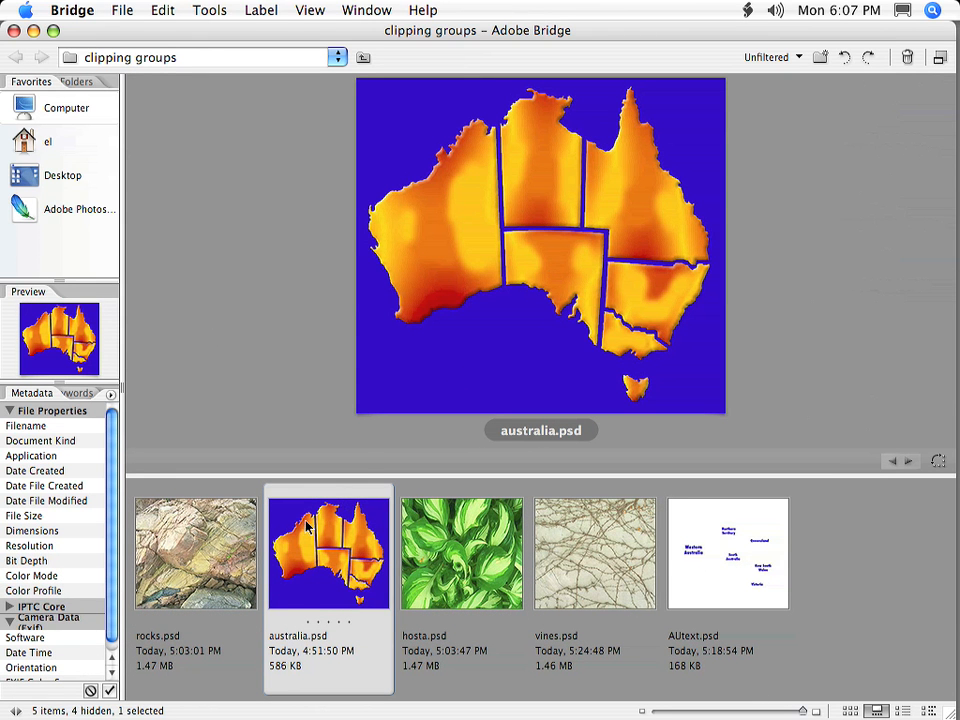
{"action": "left_click", "coordinate": [195, 553]}
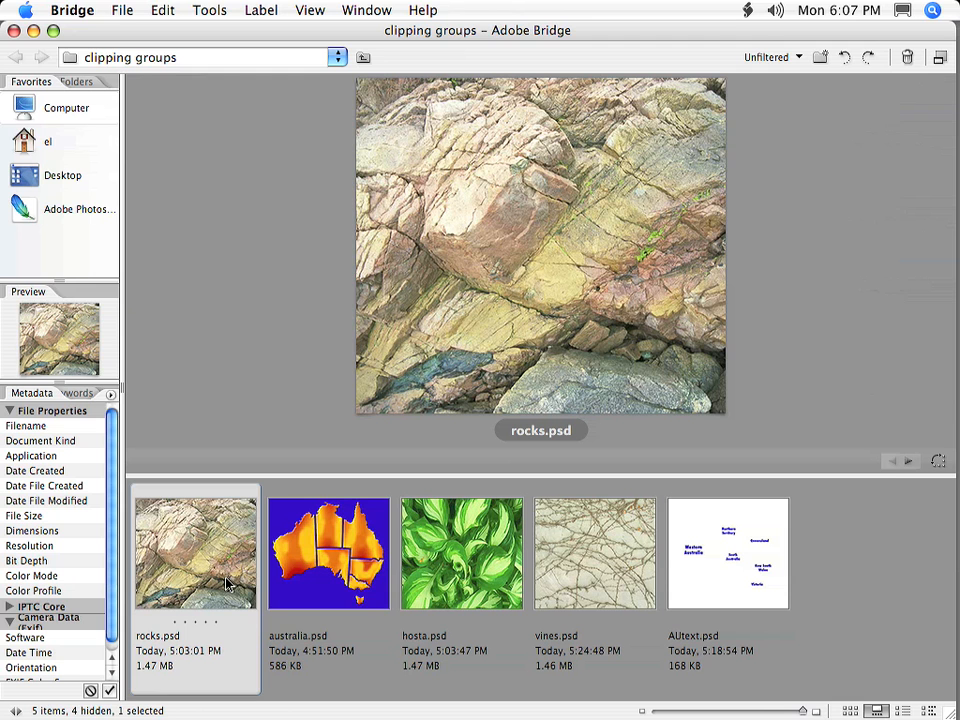
{"action": "left_click", "coordinate": [328, 553]}
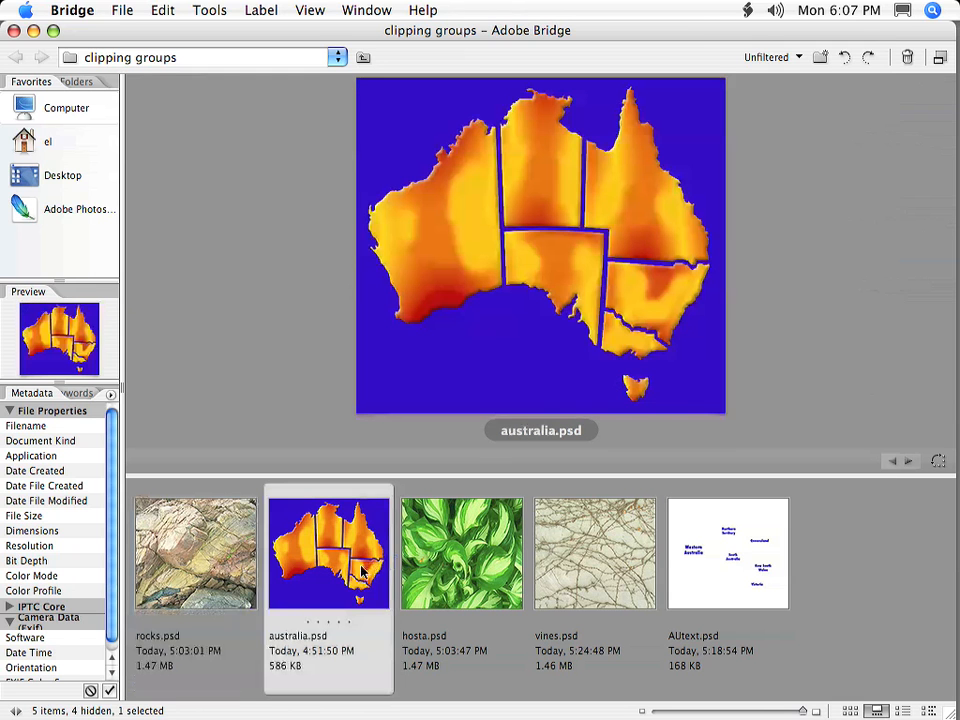
{"action": "mouse_move", "coordinate": [196, 595]}
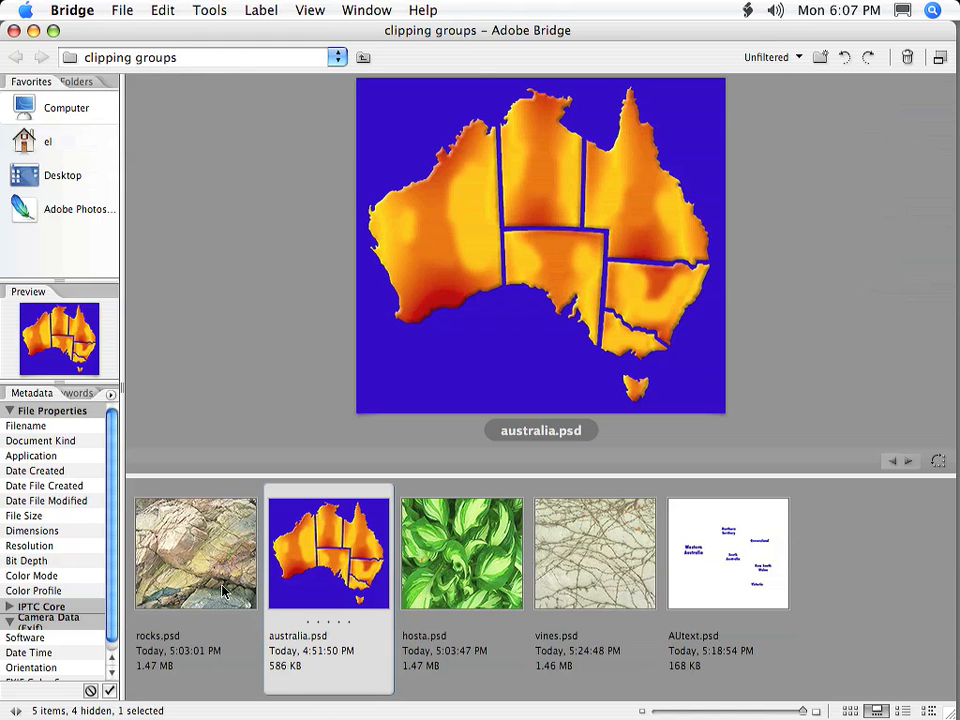
{"action": "mouse_move", "coordinate": [193, 580]}
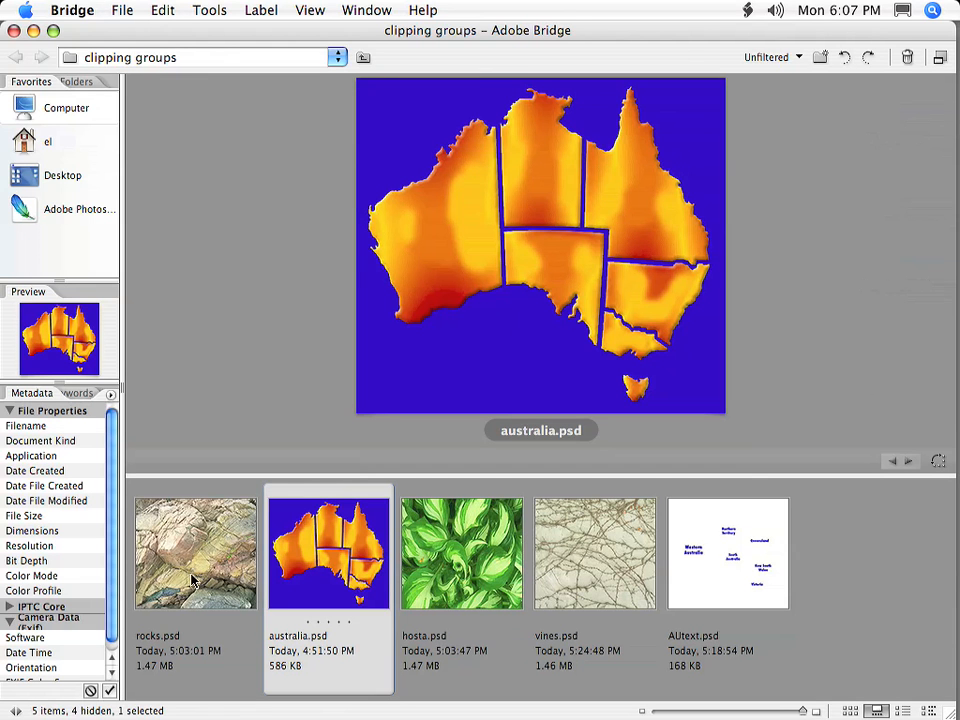
{"action": "mouse_move", "coordinate": [235, 585]}
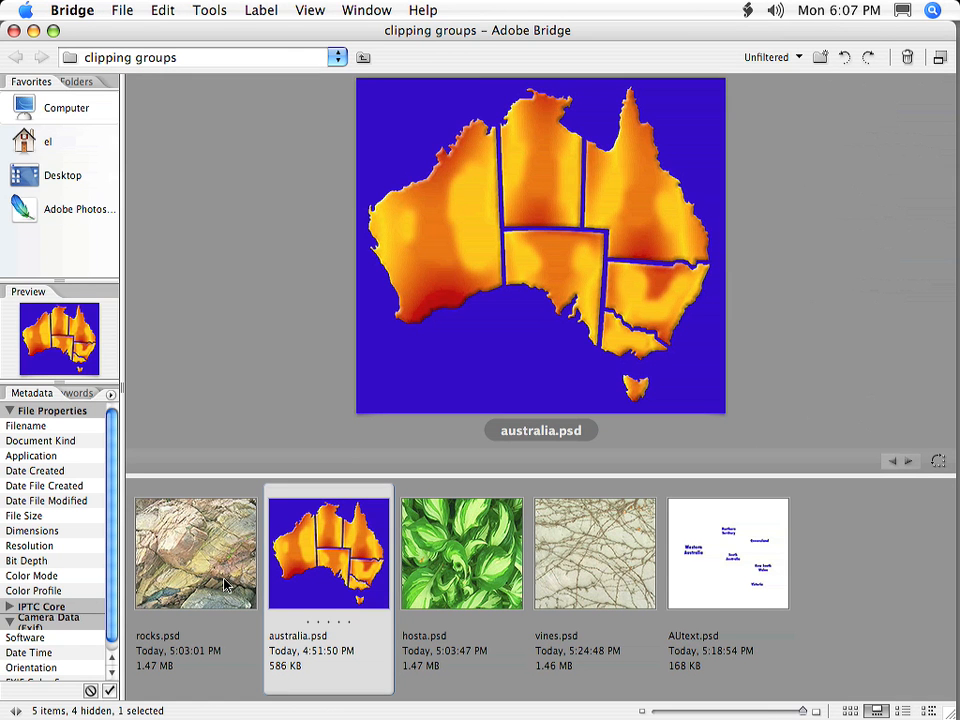
{"action": "left_click", "coordinate": [195, 553]}
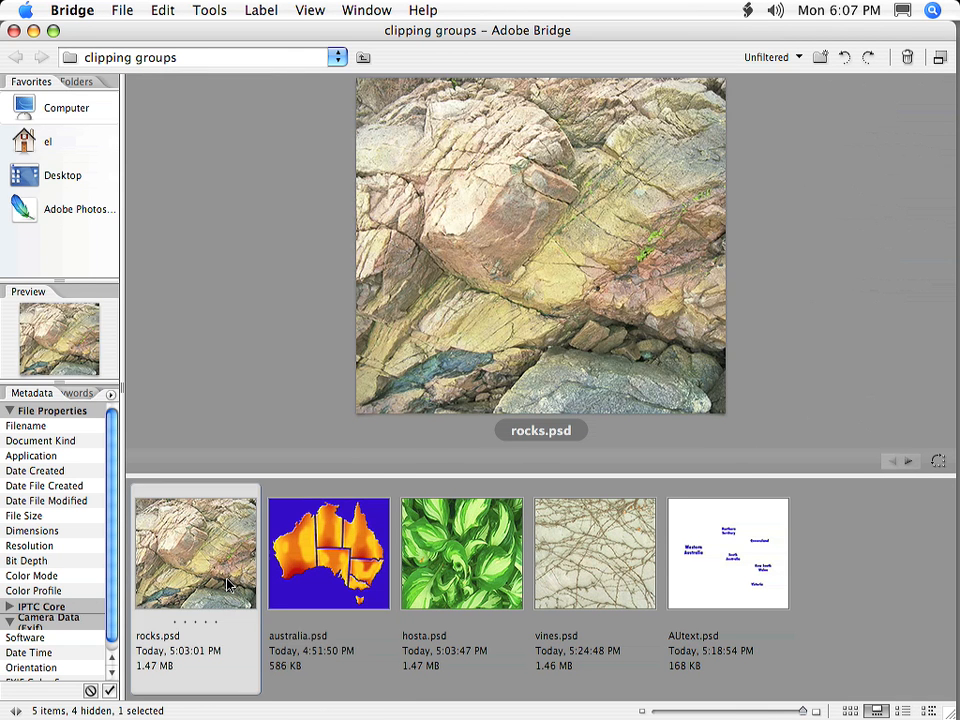
{"action": "left_click", "coordinate": [328, 552]}
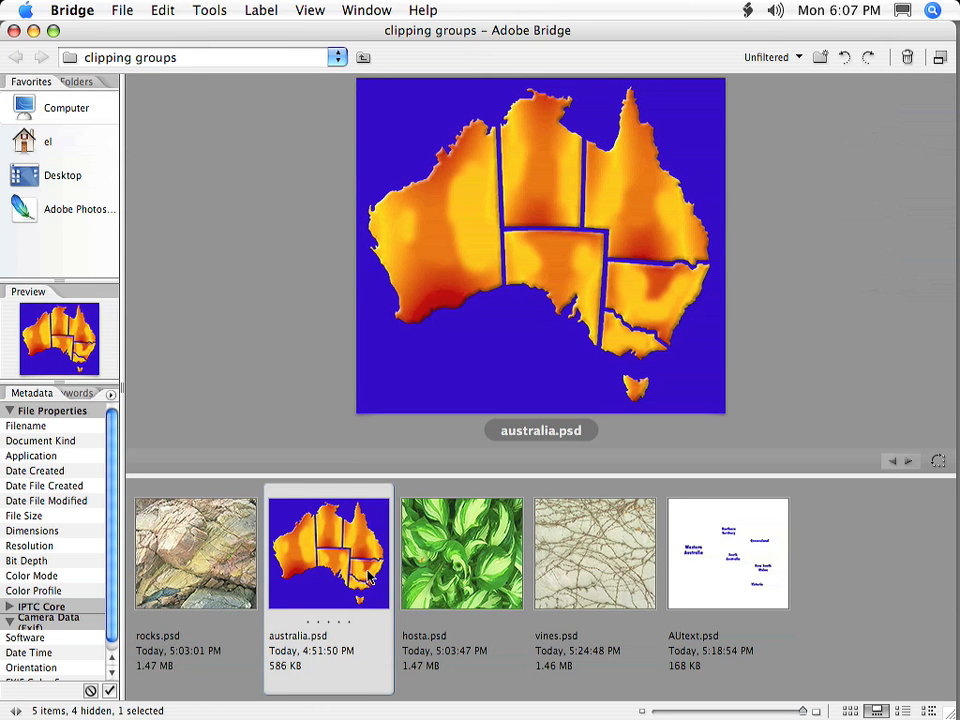
{"action": "mouse_move", "coordinate": [238, 573]}
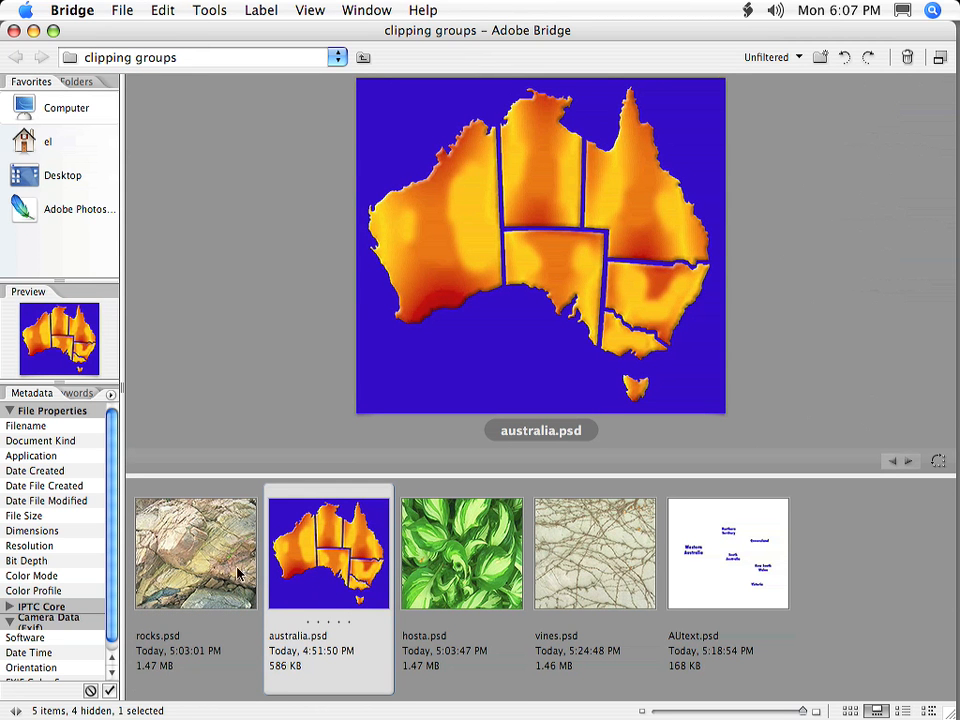
- Select australia.psd and rocks.psd together, with rocks.psd in the large preview
{"action": "left_click", "coordinate": [196, 553]}
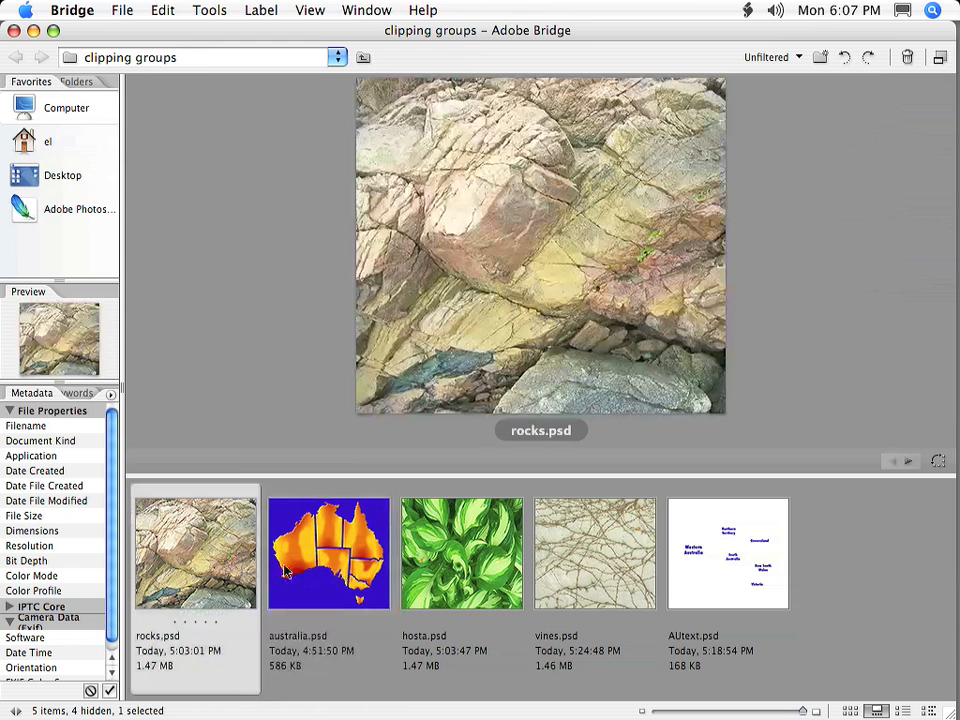
{"action": "left_click", "coordinate": [328, 553]}
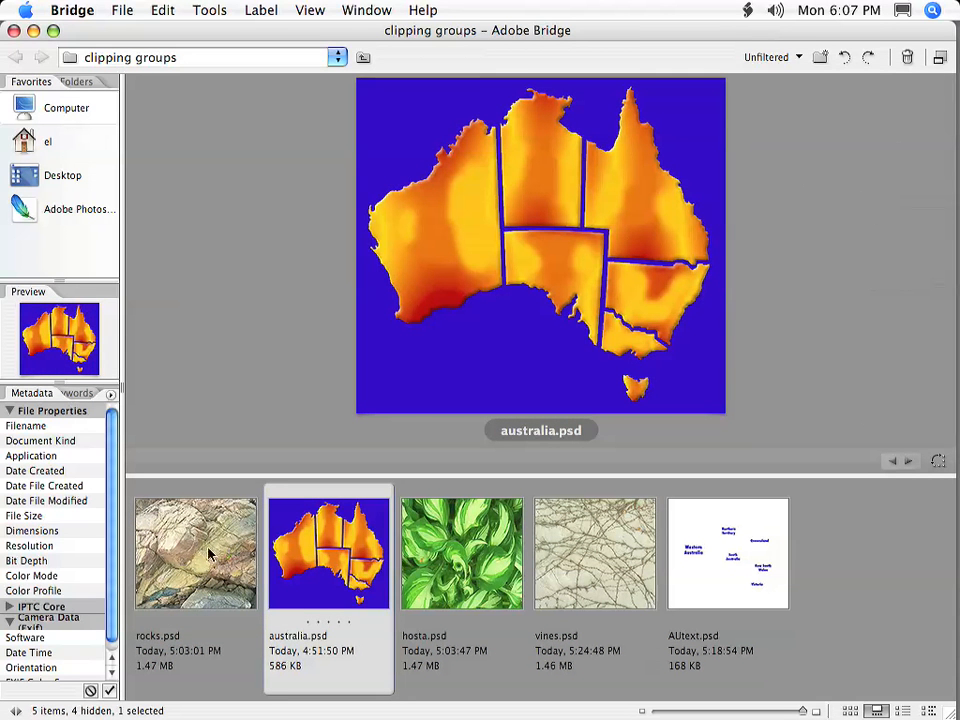
{"action": "left_click", "coordinate": [195, 553]}
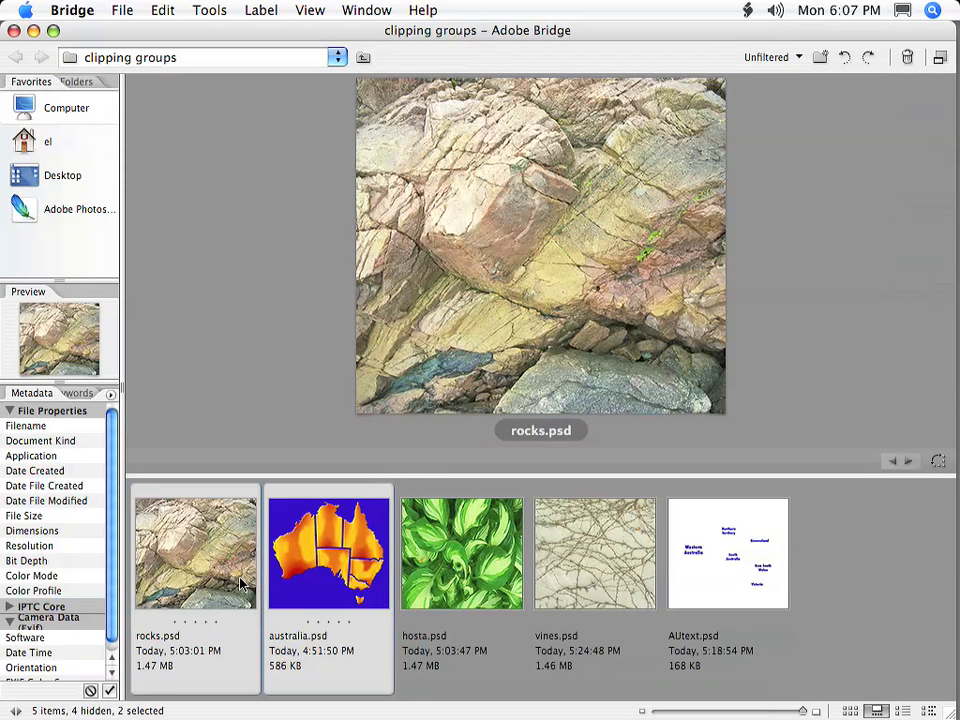
{"action": "mouse_move", "coordinate": [318, 607]}
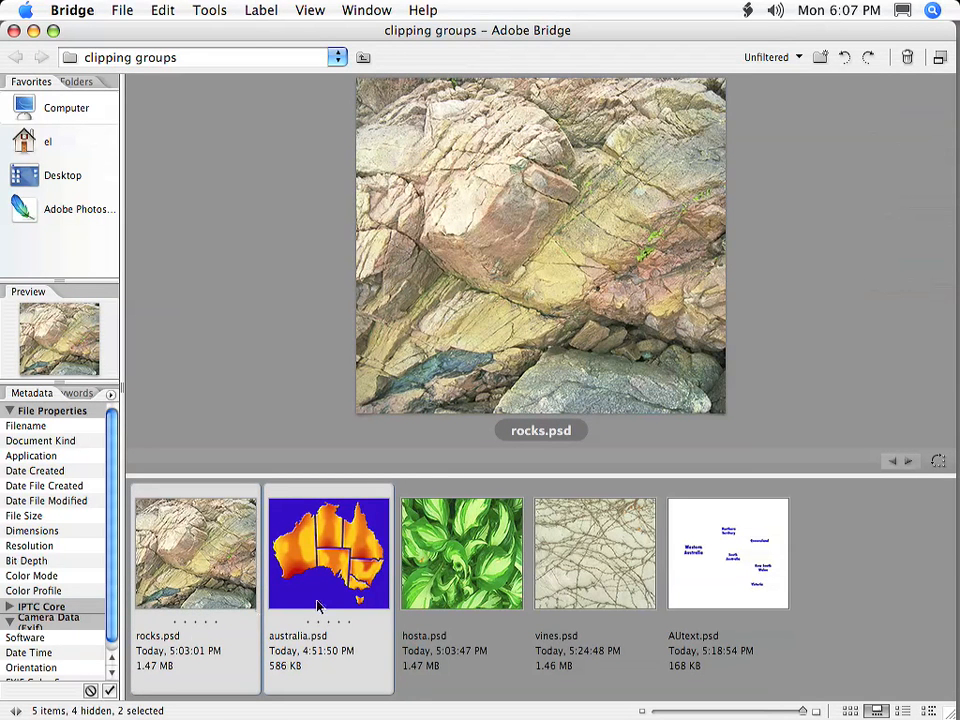
- Open australia.psd from Bridge in Photoshop as a single background layer
{"action": "double_click", "coordinate": [328, 553]}
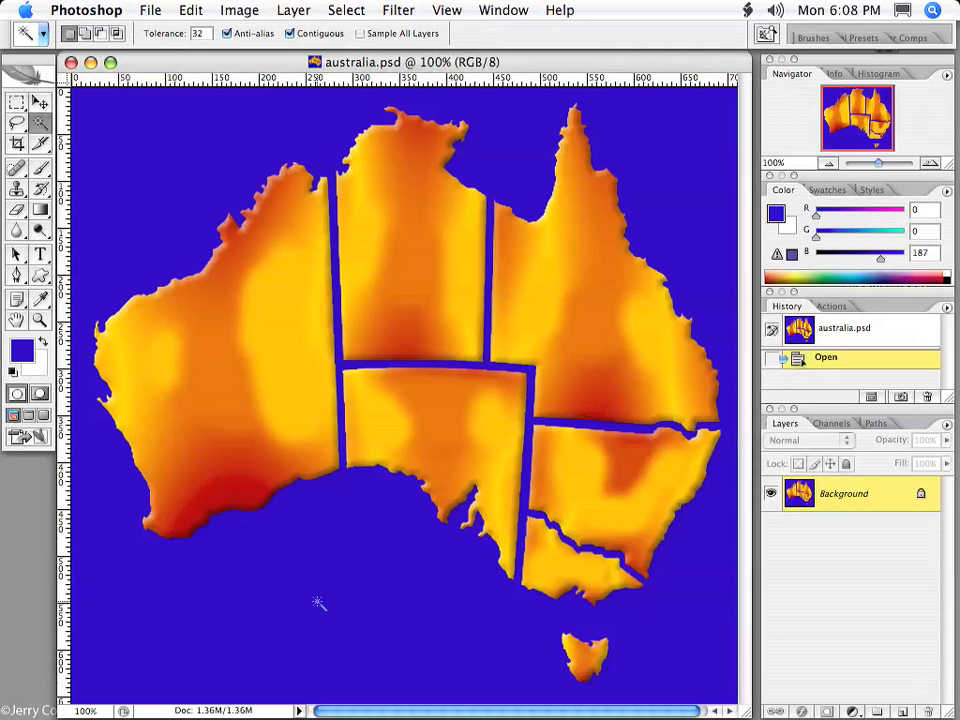
{"action": "mouse_move", "coordinate": [50, 617]}
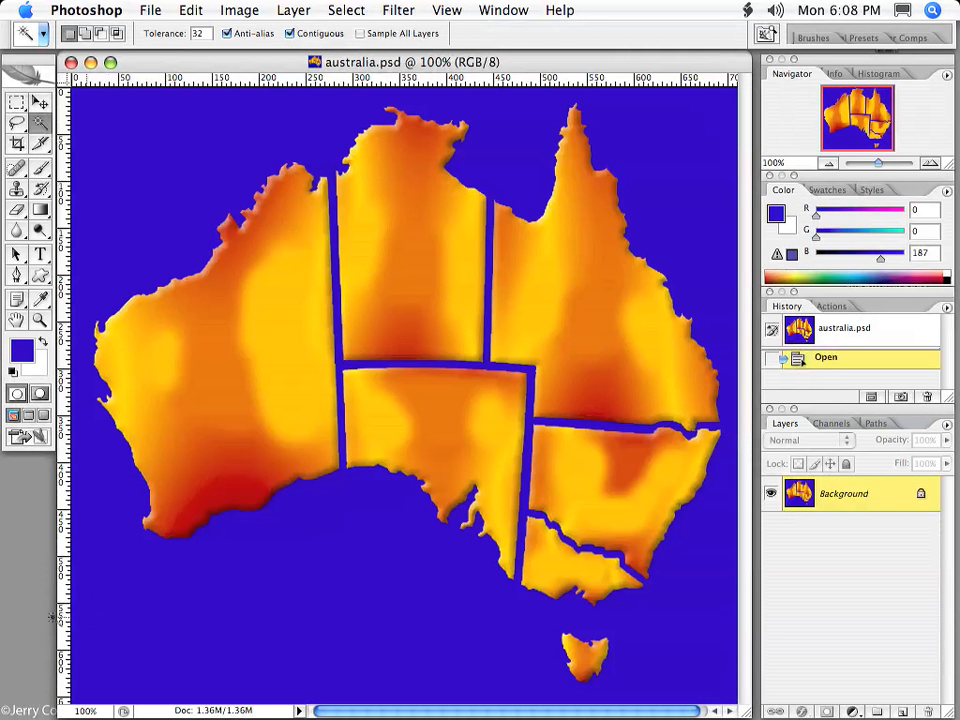
{"action": "mouse_move", "coordinate": [100, 607]}
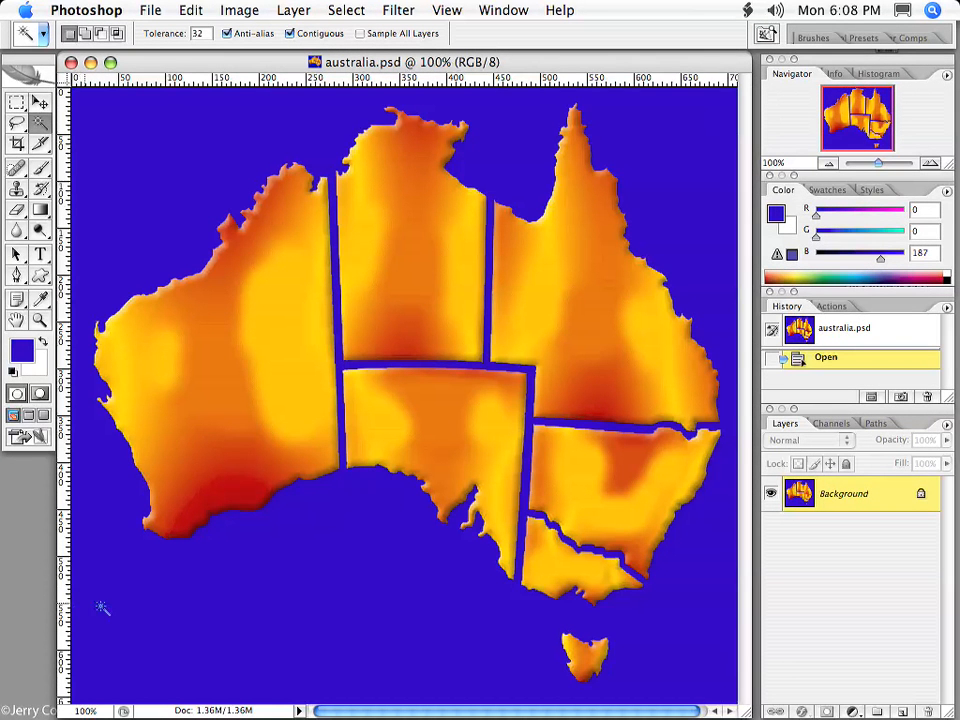
{"action": "mouse_move", "coordinate": [185, 260]}
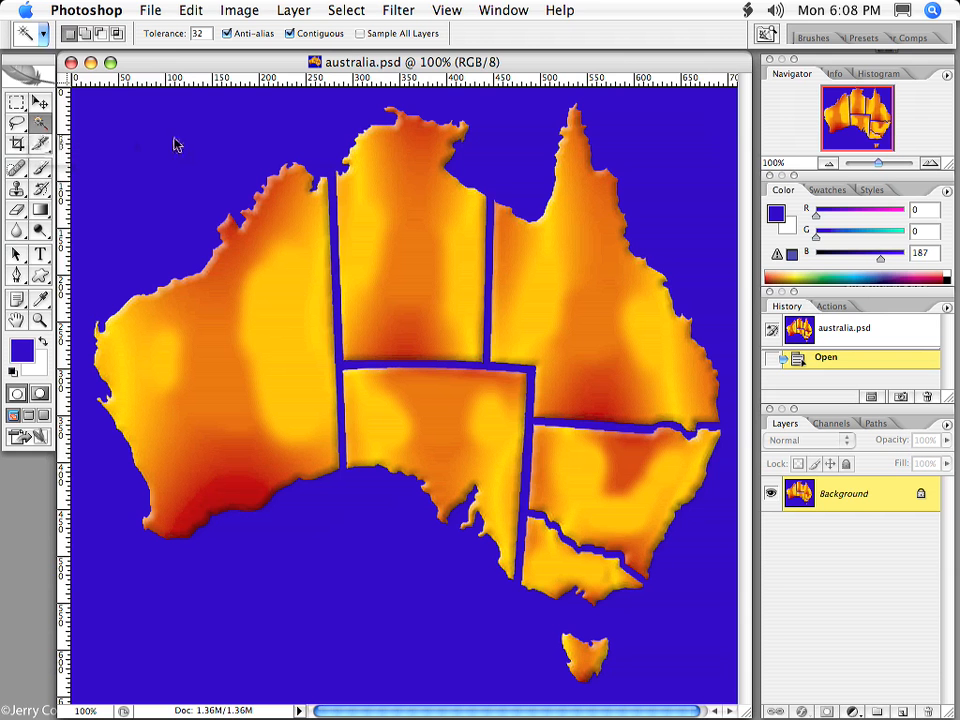
- Run Select > Color Range on the blue with Fuzziness 200 to select the states
{"action": "left_click", "coordinate": [346, 10]}
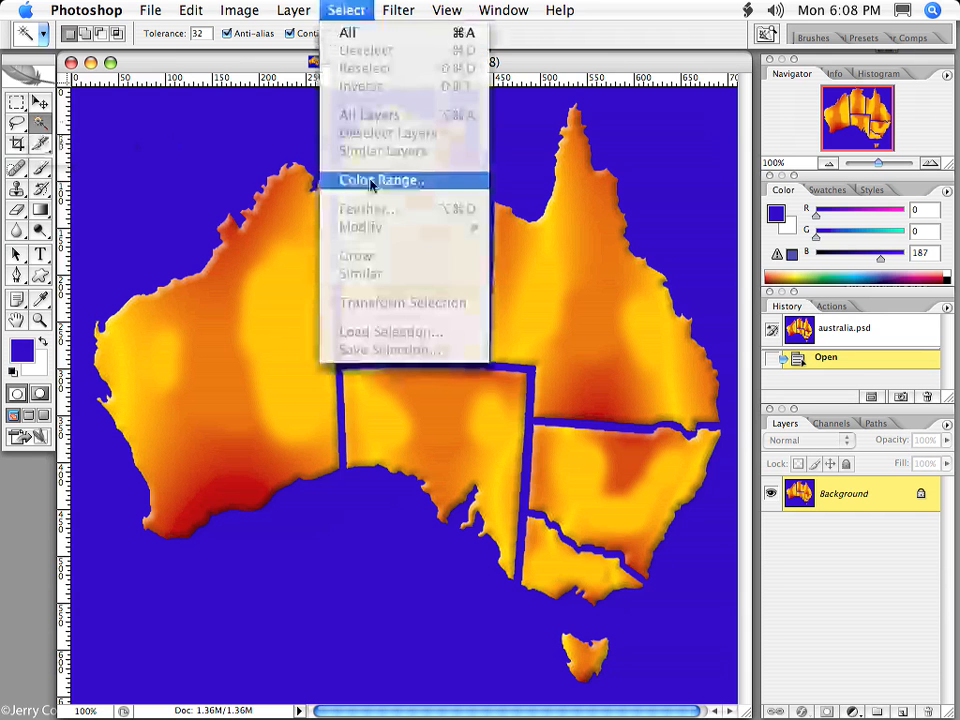
{"action": "left_click", "coordinate": [378, 180]}
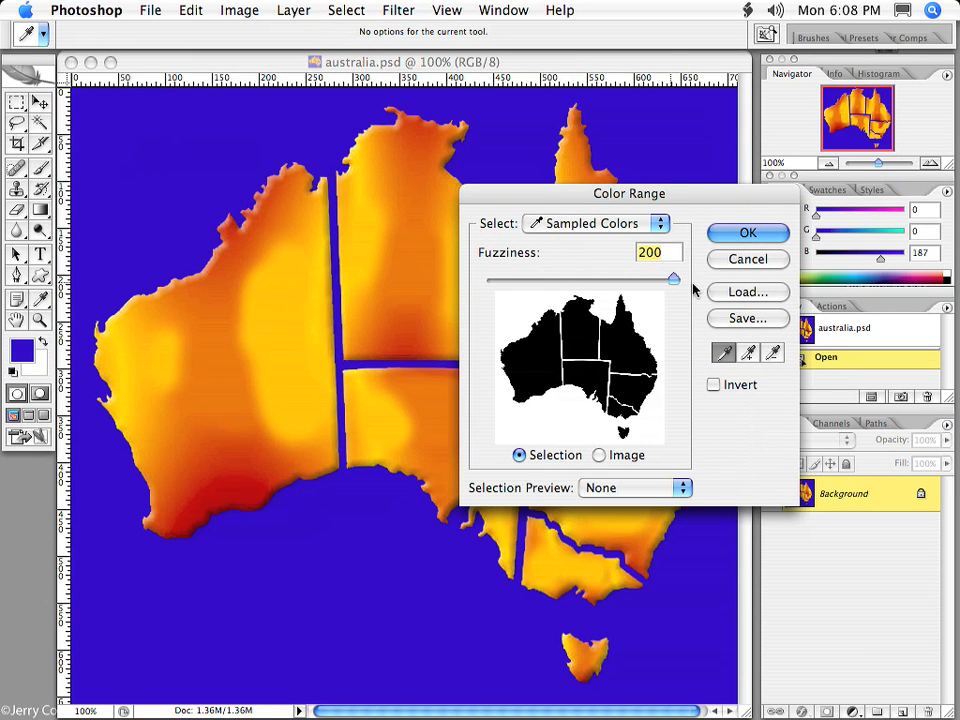
{"action": "left_click", "coordinate": [747, 232]}
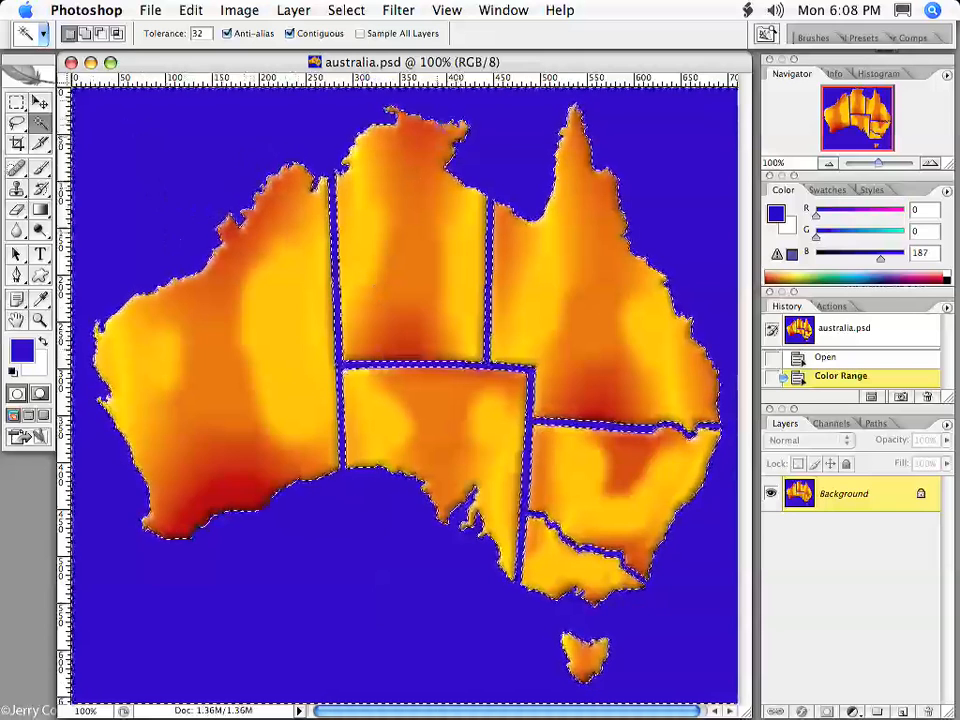
- Invert the selection to the landmass and copy it onto new Layer 1
{"action": "left_click", "coordinate": [346, 10]}
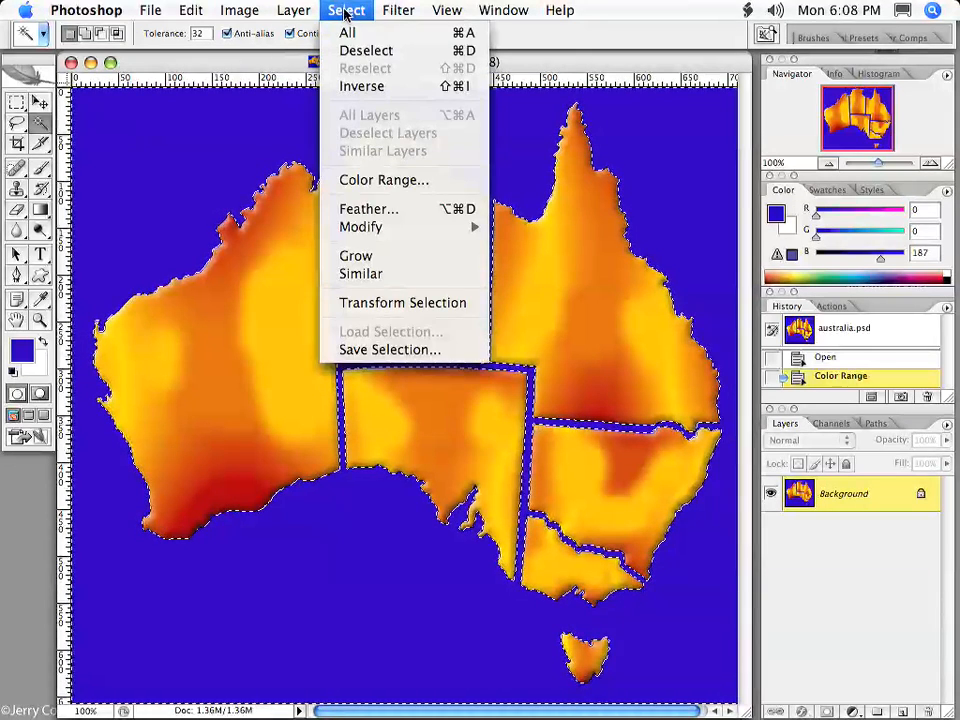
{"action": "mouse_move", "coordinate": [362, 86]}
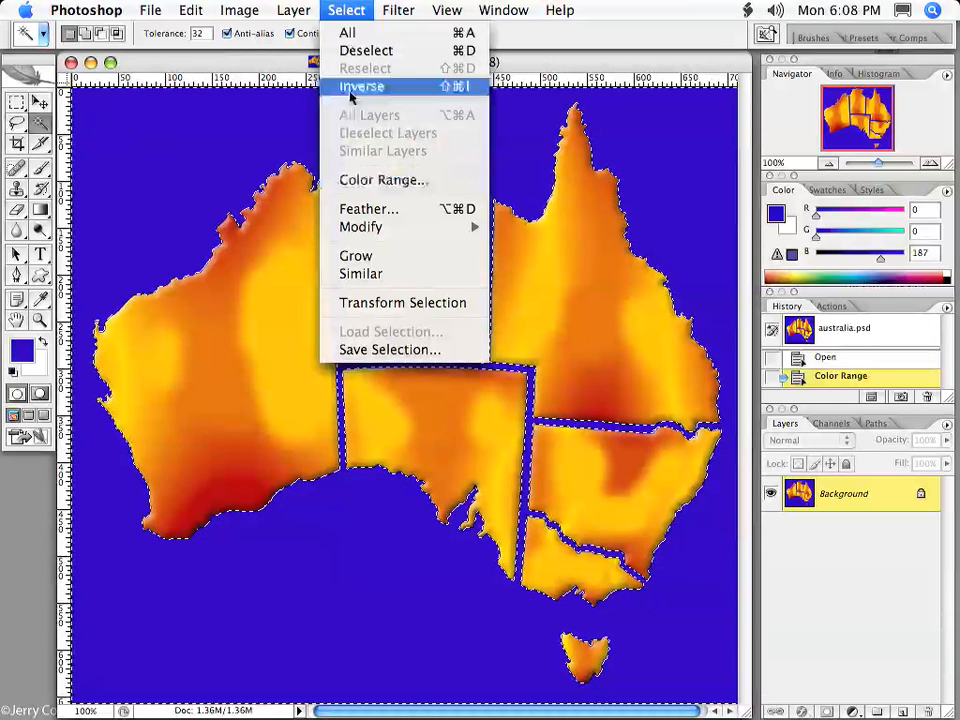
{"action": "left_click", "coordinate": [362, 86]}
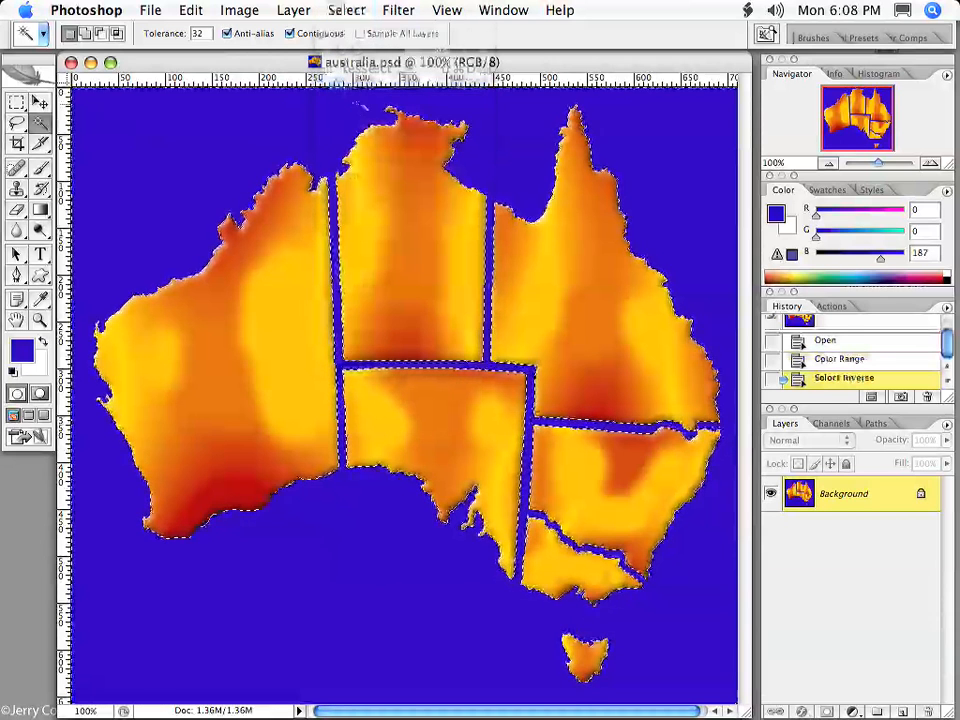
{"action": "left_click", "coordinate": [293, 10]}
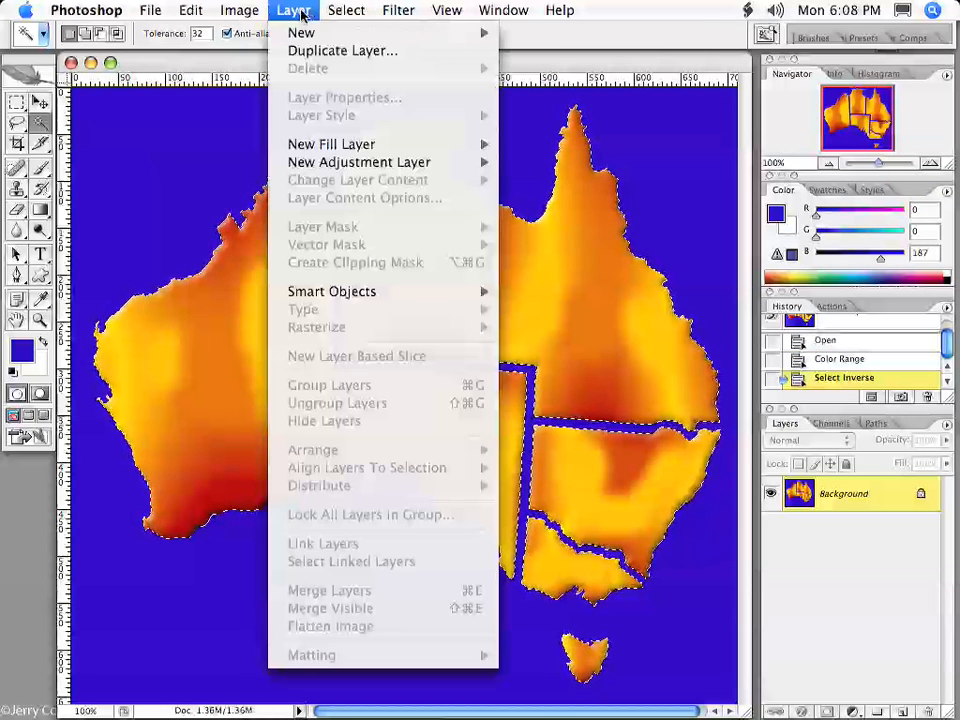
{"action": "mouse_move", "coordinate": [301, 32]}
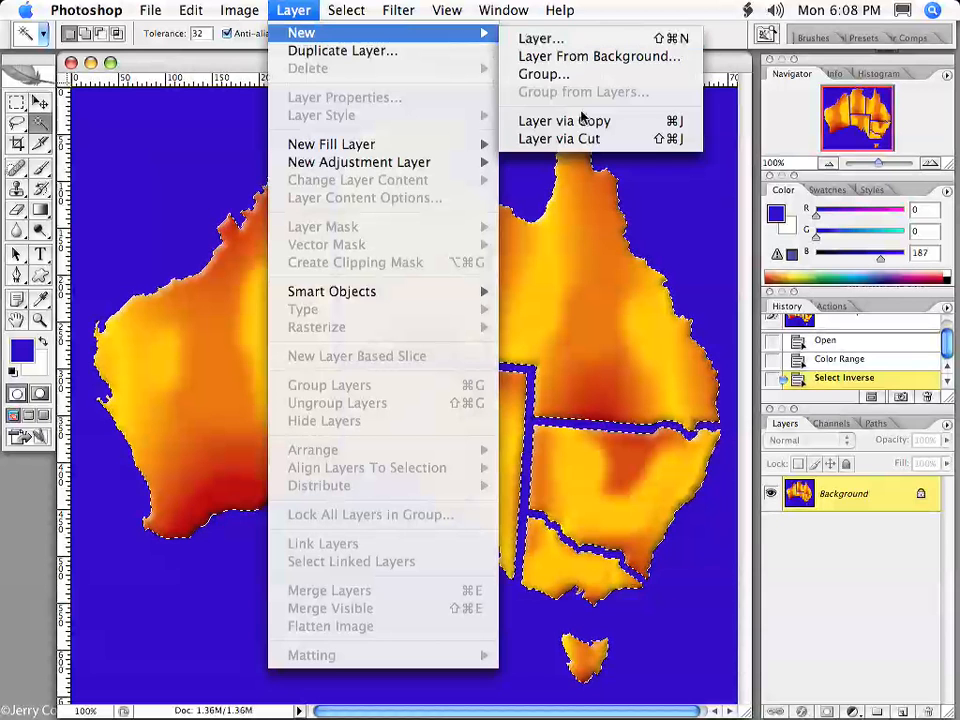
{"action": "left_click", "coordinate": [564, 120]}
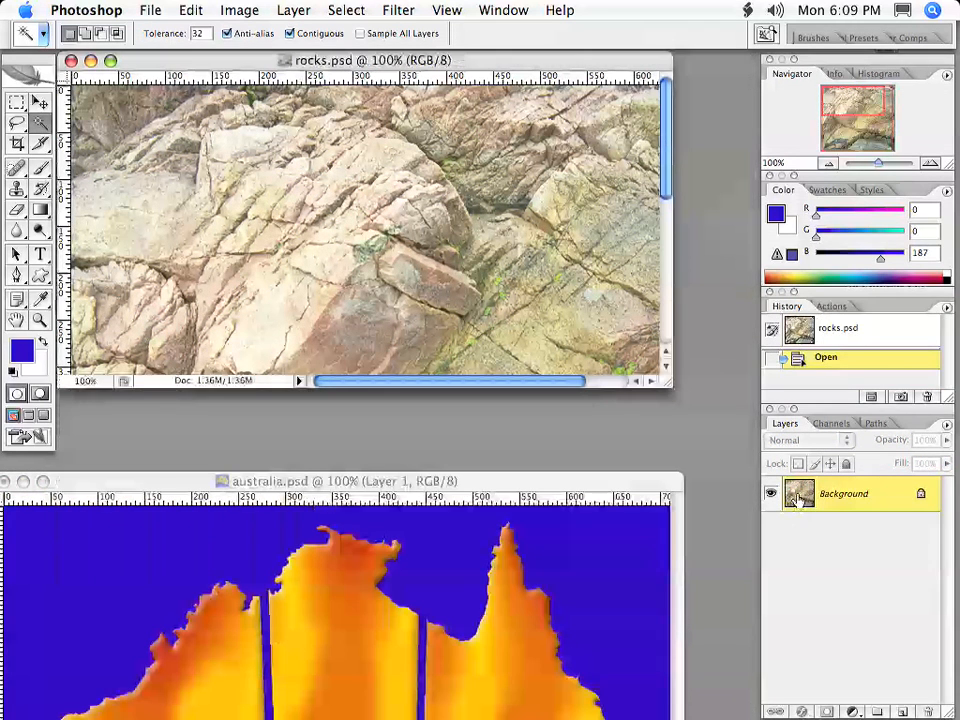
- Drag the rocks.psd Background layer into australia.psd to create Layer 2
{"action": "left_click_drag", "start_coordinate": [440, 615], "coordinate": [615, 645]}
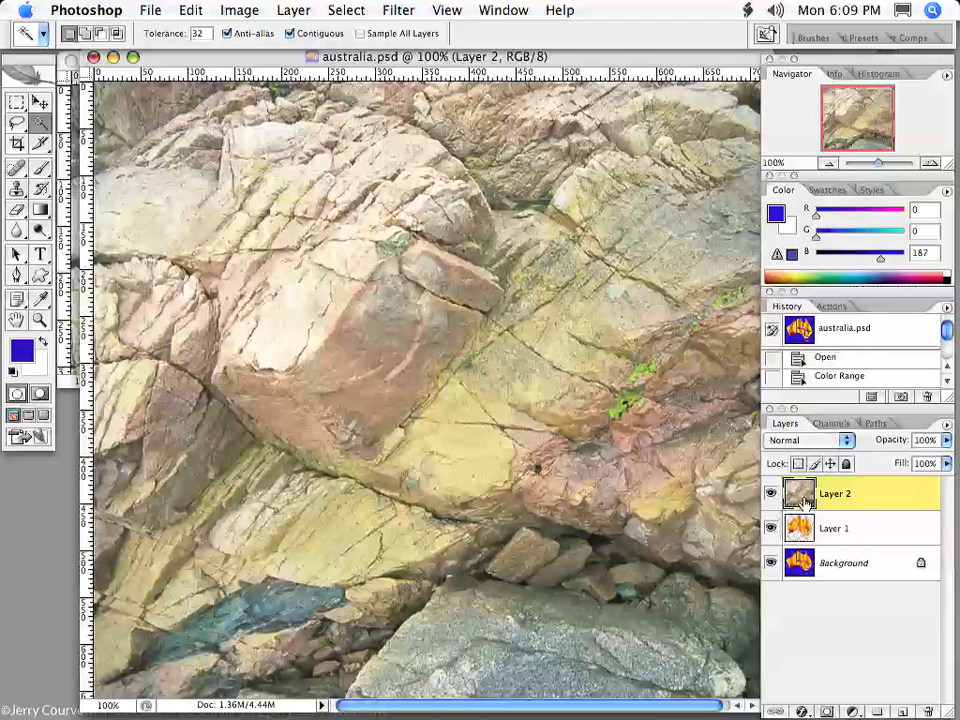
{"action": "mouse_move", "coordinate": [800, 493]}
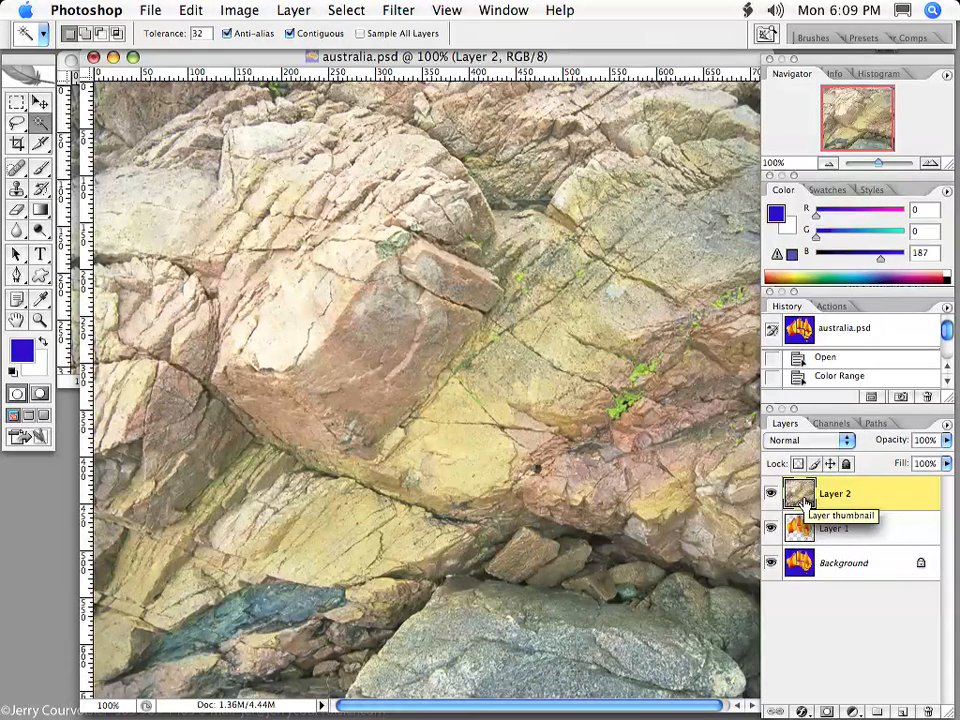
{"action": "mouse_move", "coordinate": [871, 512]}
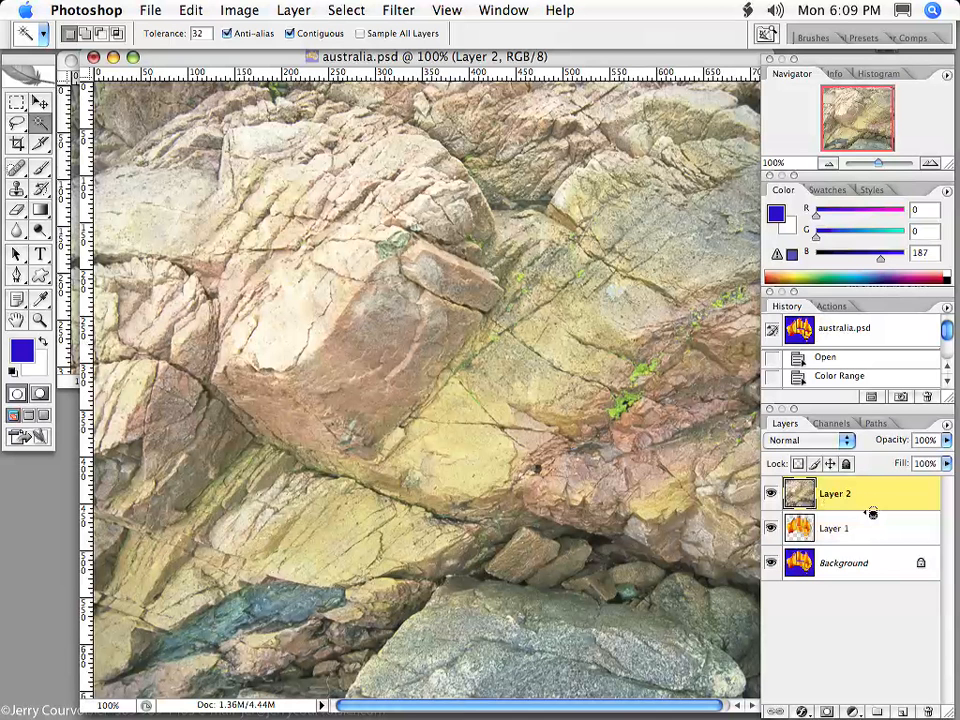
{"action": "mouse_move", "coordinate": [868, 513]}
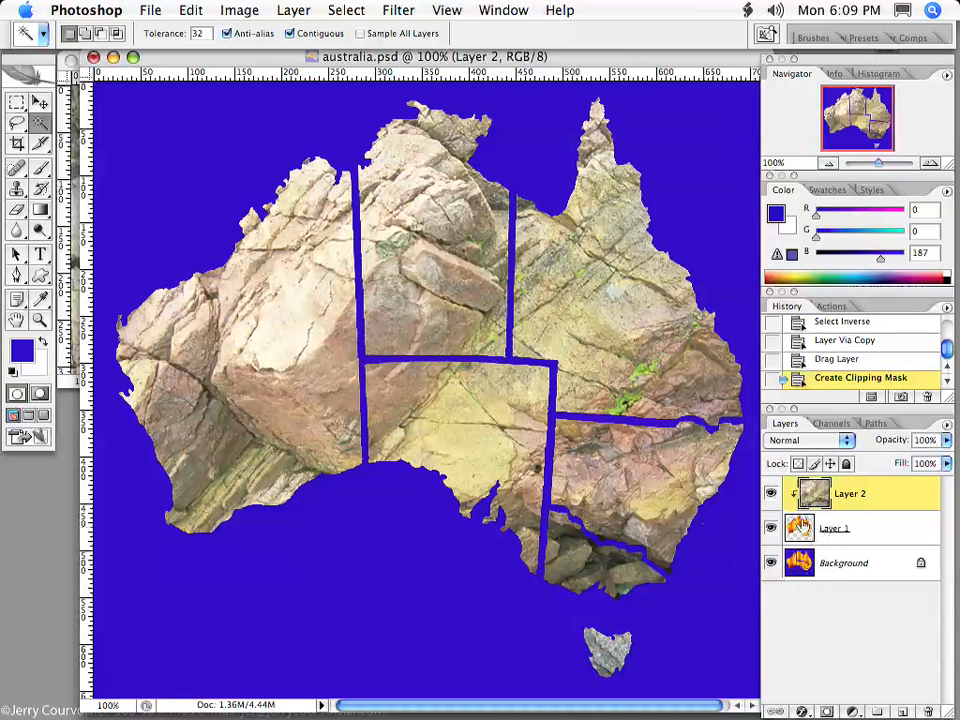
- Hide the blue Background layer so the clipped rock landmass shows on transparency
{"action": "left_click", "coordinate": [770, 562]}
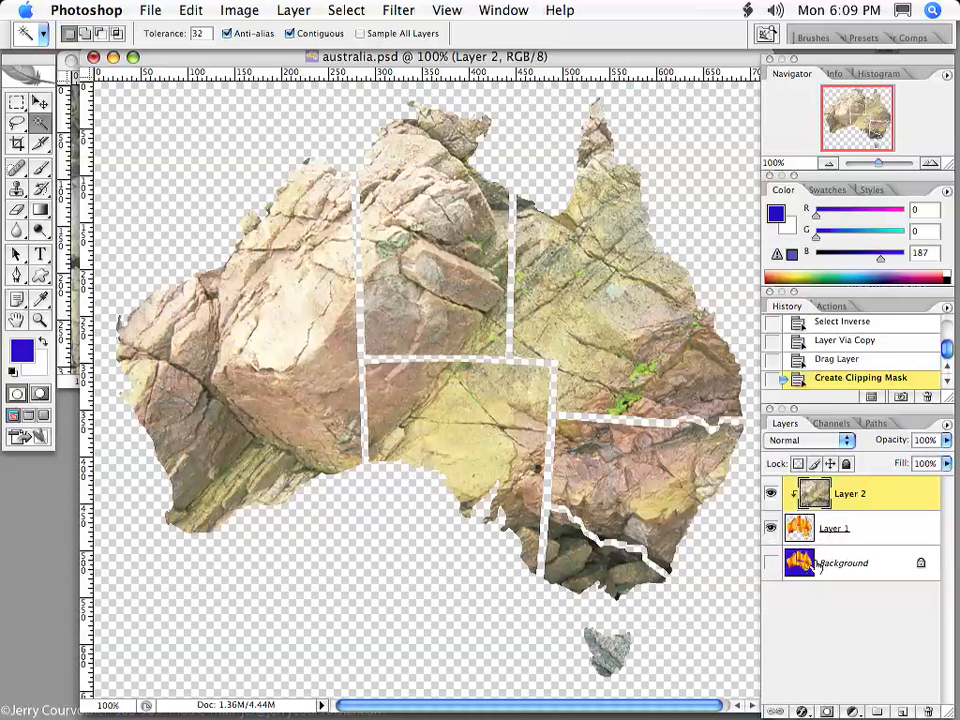
{"action": "left_click", "coordinate": [770, 562]}
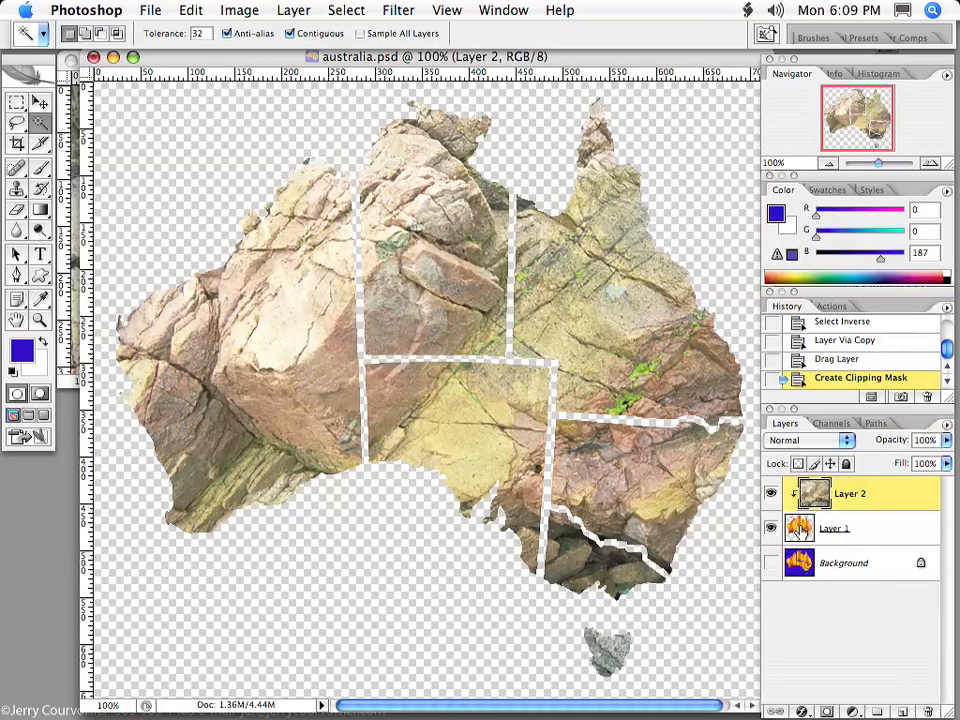